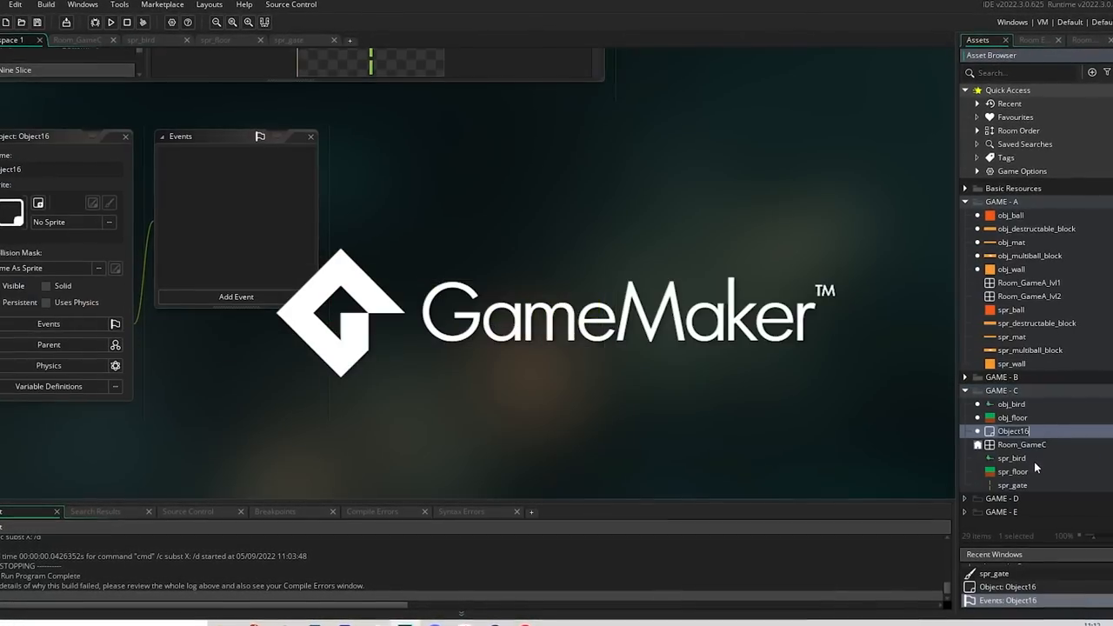
Open the spr_gate sprite from the GAME - C group in the Sprite Editor
double_click(1011, 484)
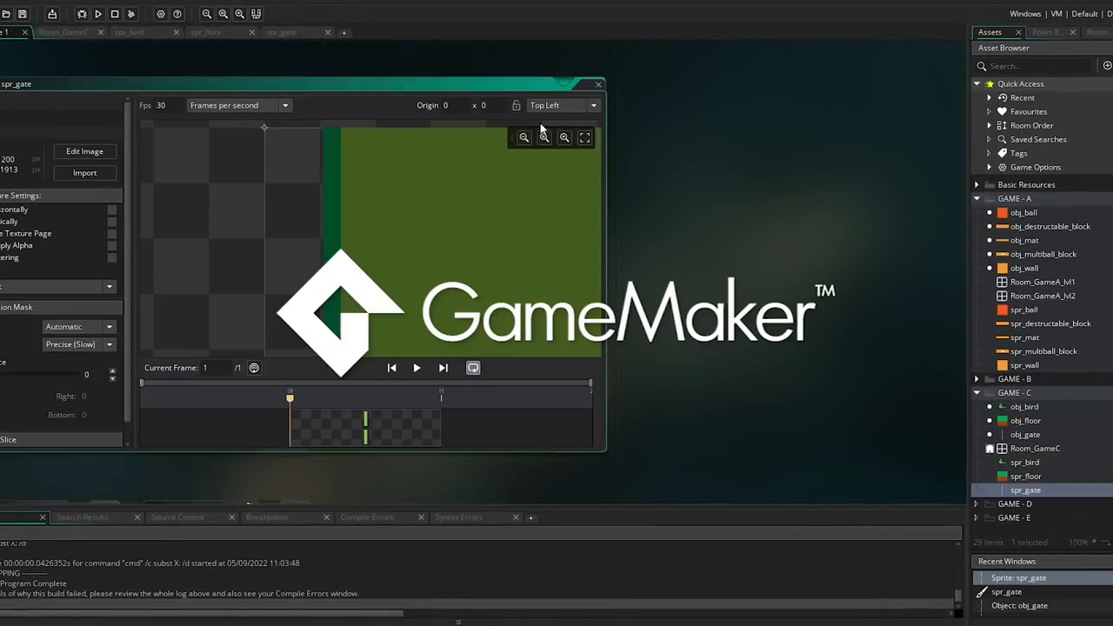